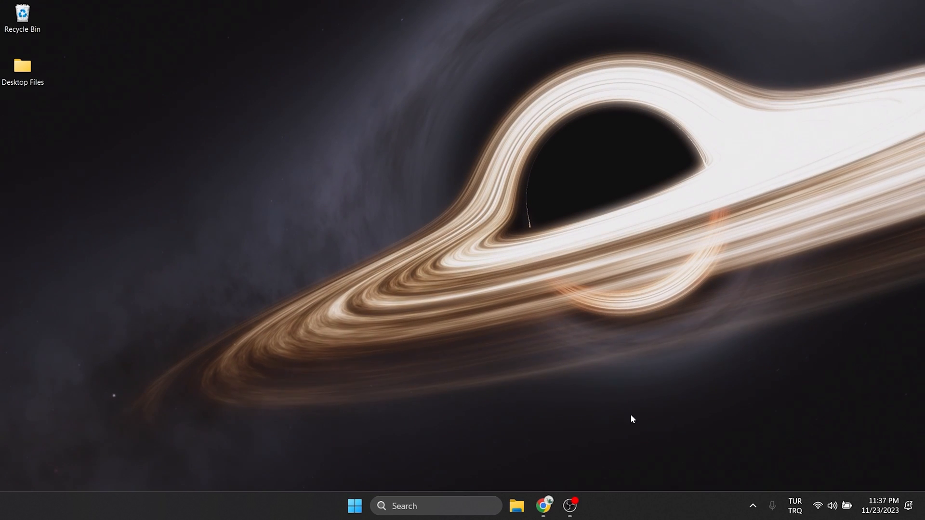
- Launch Google Chrome and go to its Settings page via the three-dot menu
left_click(544, 506)
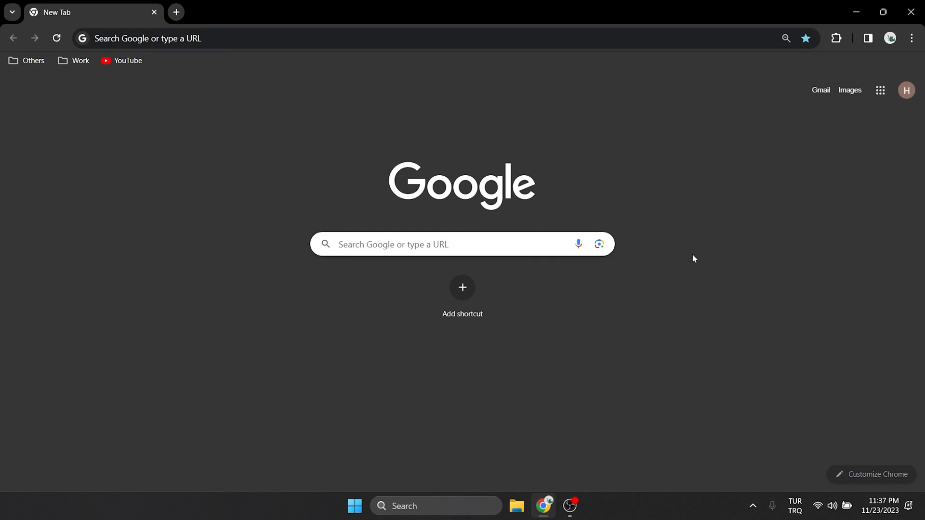
left_click(911, 39)
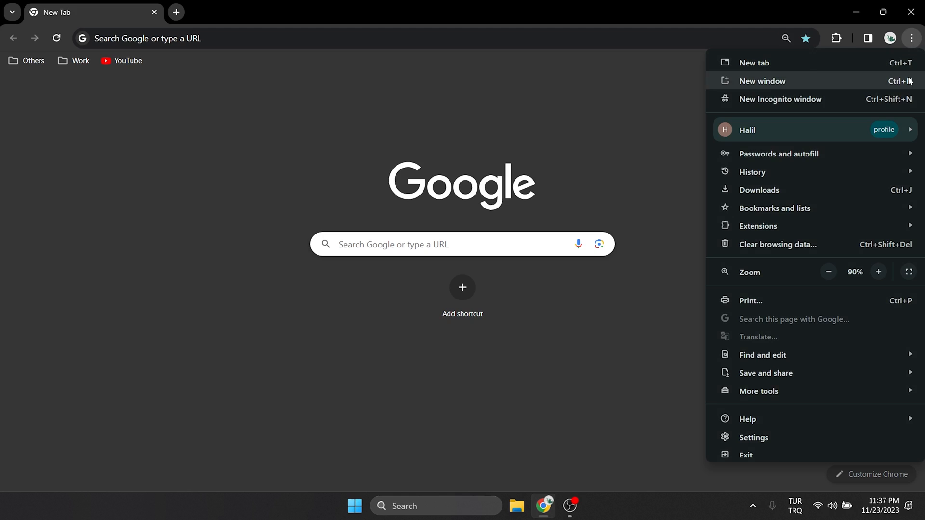
left_click(753, 438)
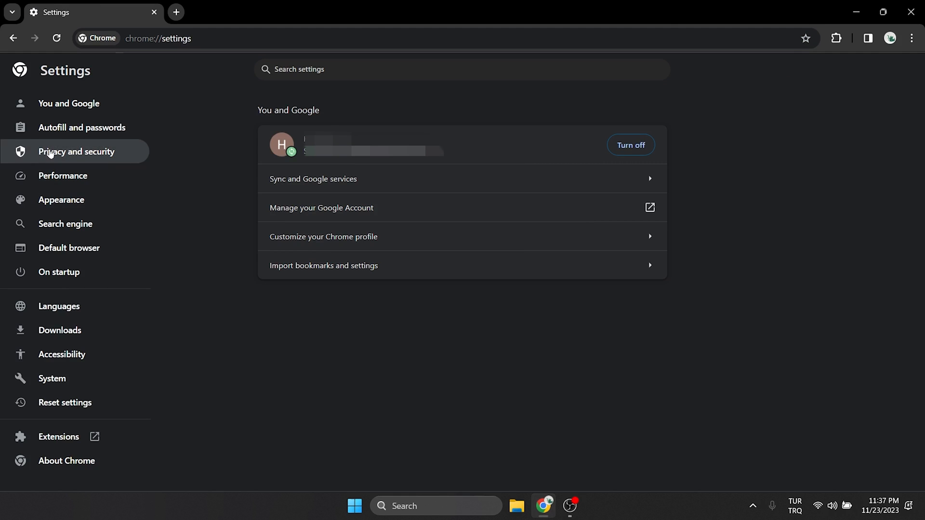
- In Privacy and security, list all site data and search for 'openai'
left_click(75, 151)
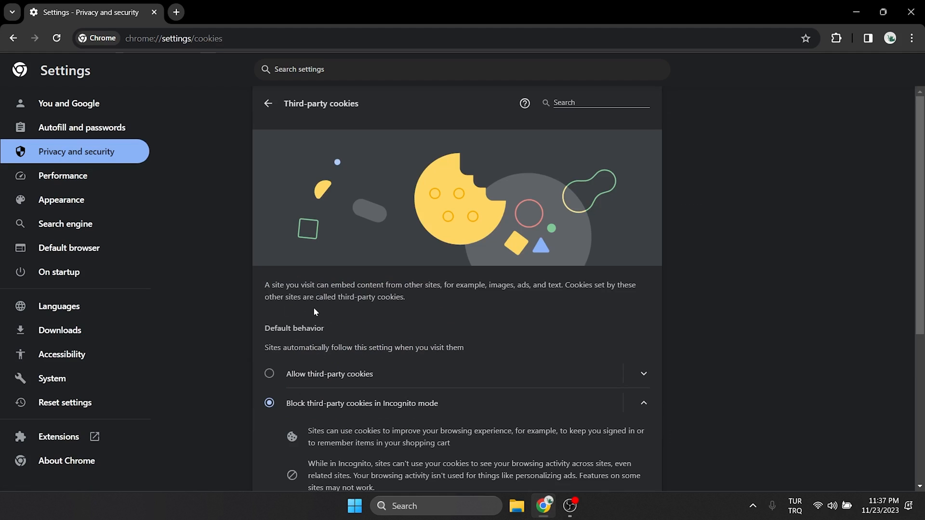
scroll("down", 3)
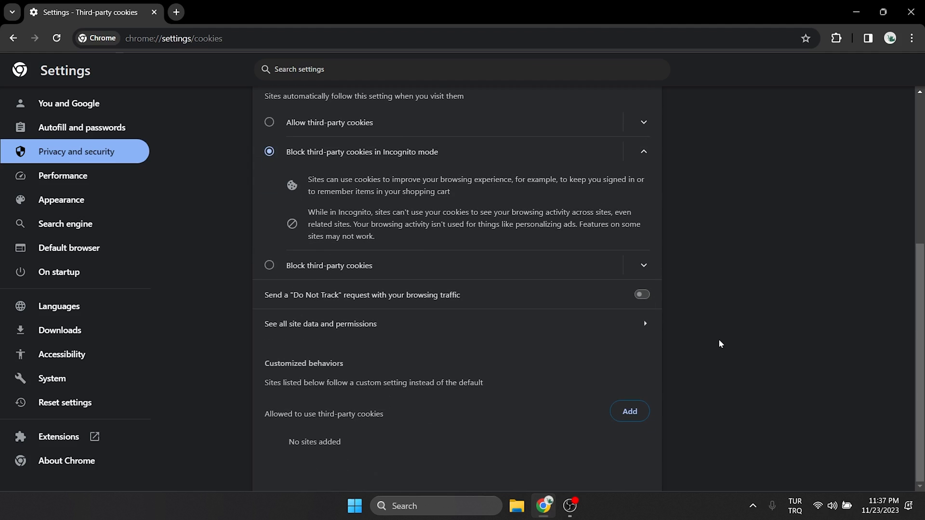
left_click(320, 324)
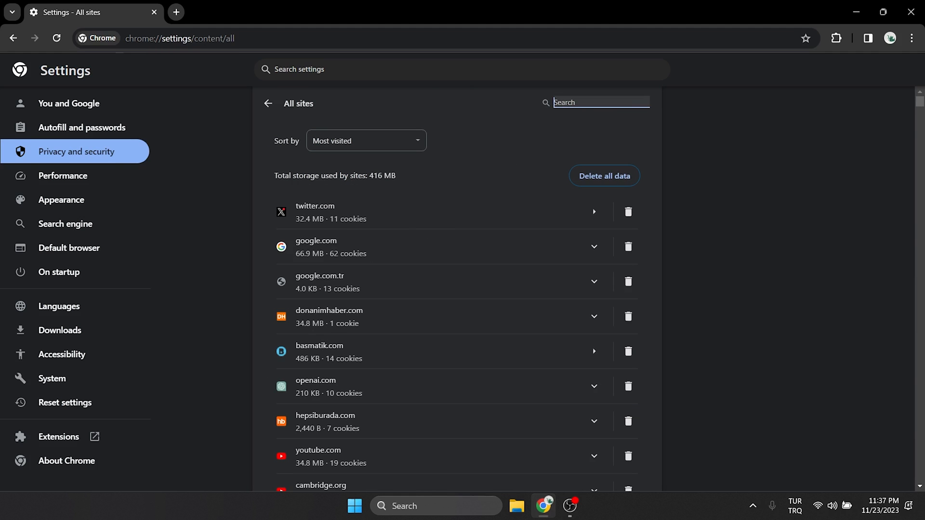
type("openai")
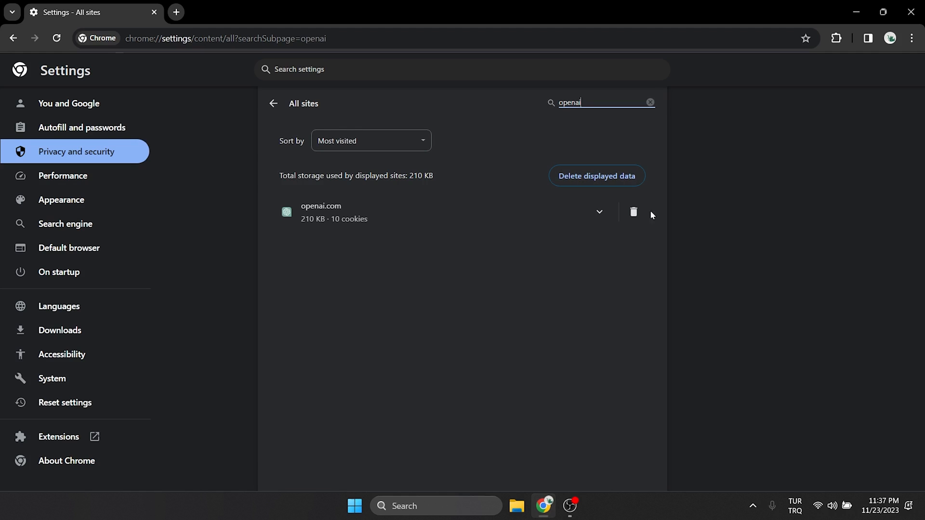
- Delete the stored data and cookies for openai.com, confirm, and close Chrome
left_click(634, 212)
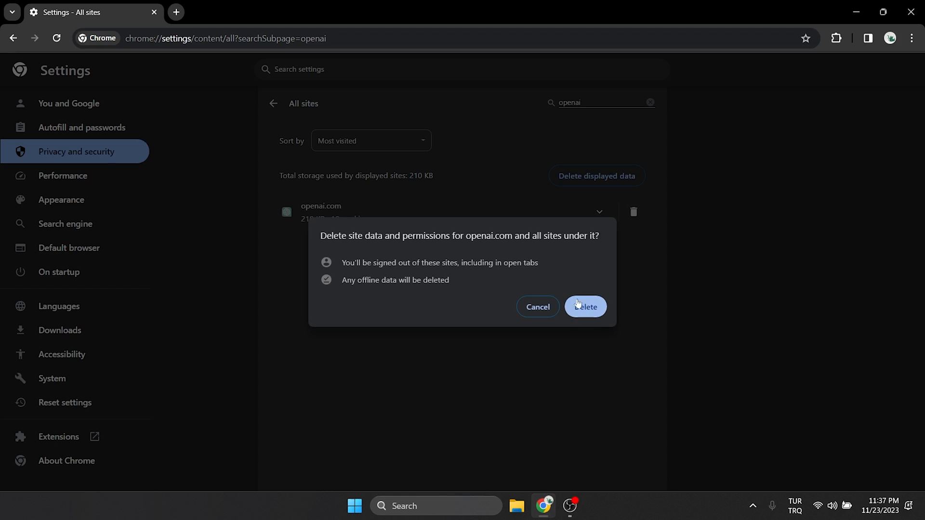
left_click(584, 307)
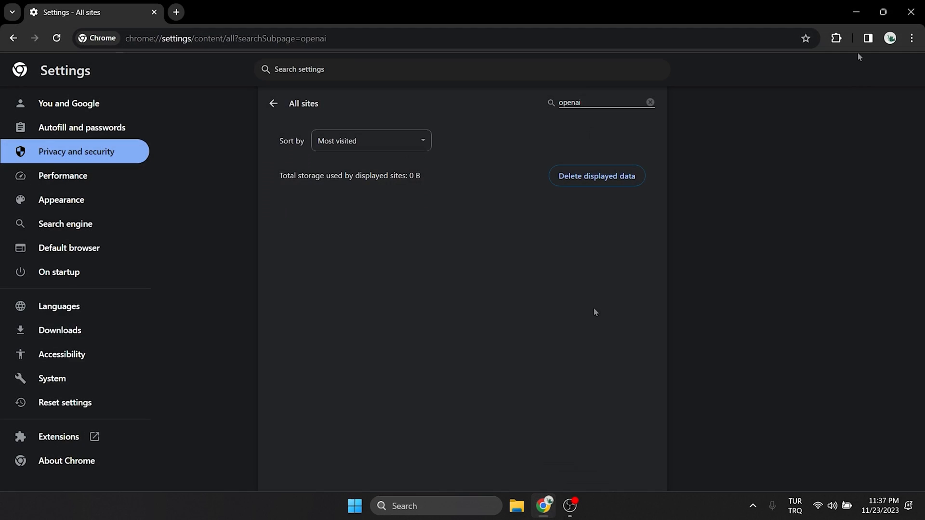
left_click(856, 12)
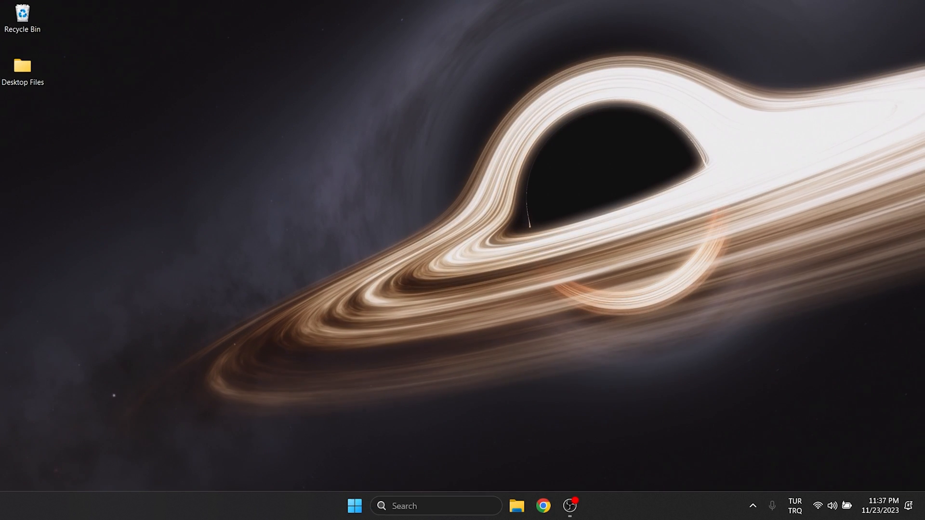
- Start an administrator Command Prompt from the taskbar search for 'cmd'
type("cmd")
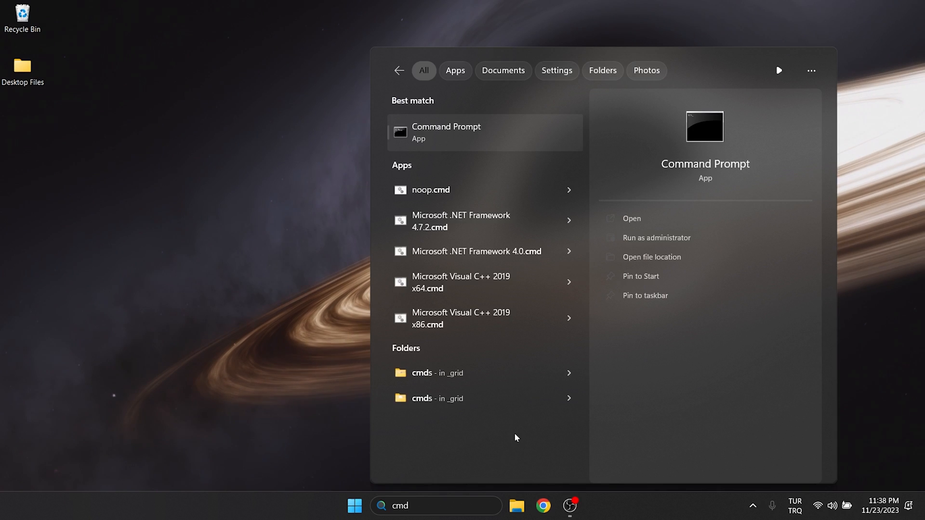
left_click(656, 238)
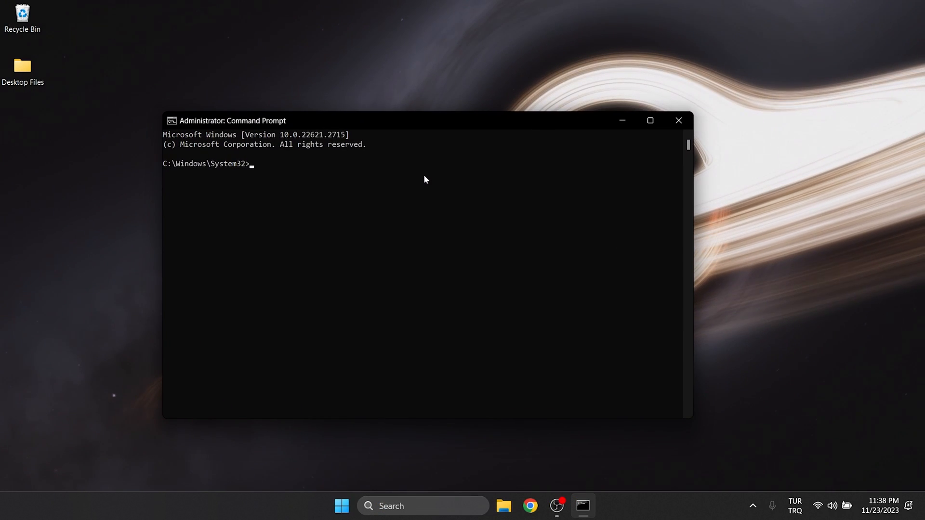
- Run ipconfig /flushdns, netsh winsock reset and netsh int ip reset, then close the console
type("ipconfig /flushdns")
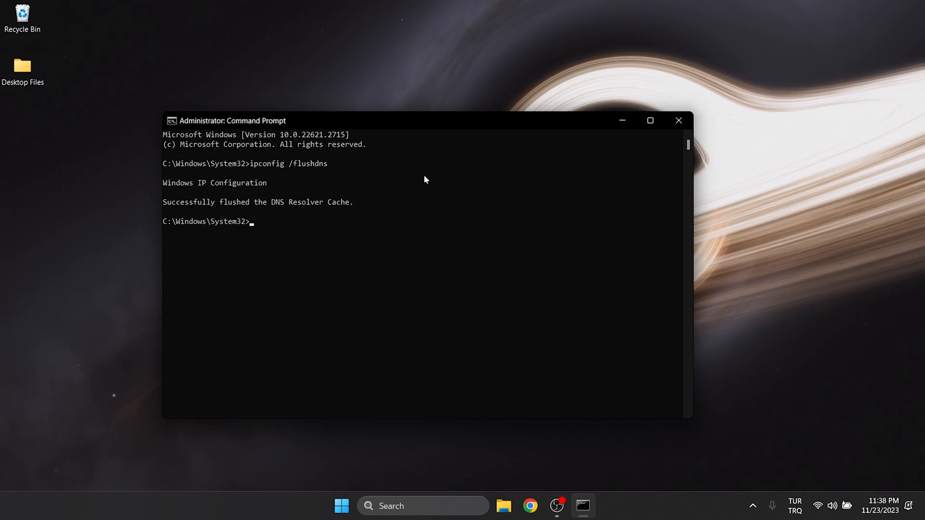
type("netsh winsock reset")
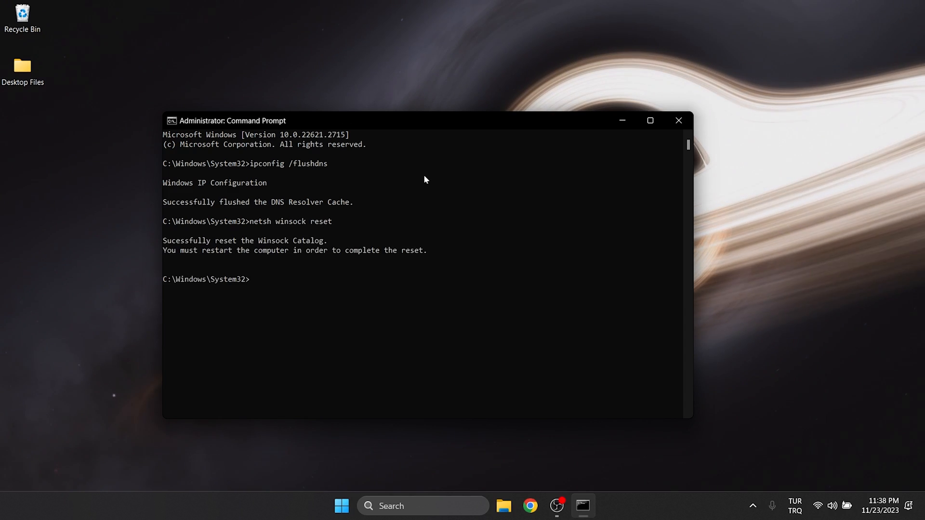
type("netsh int i")
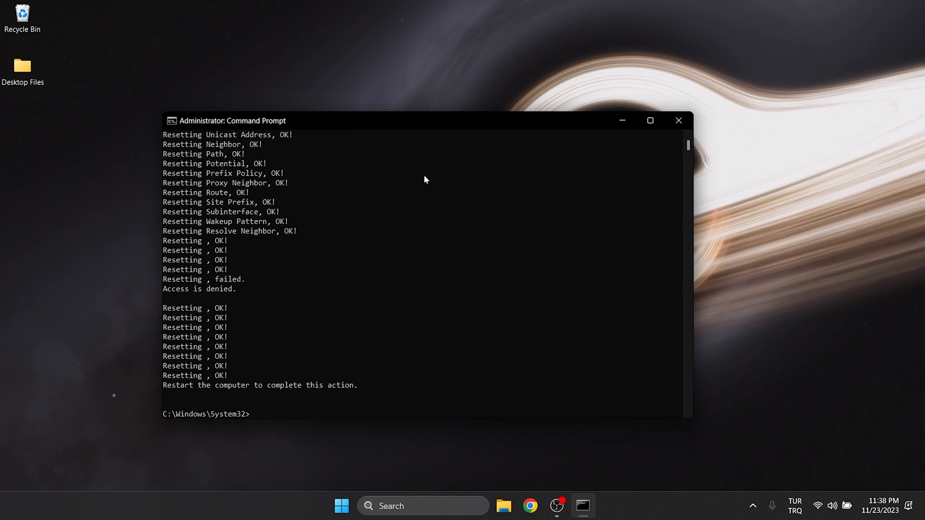
mouse_move(669, 135)
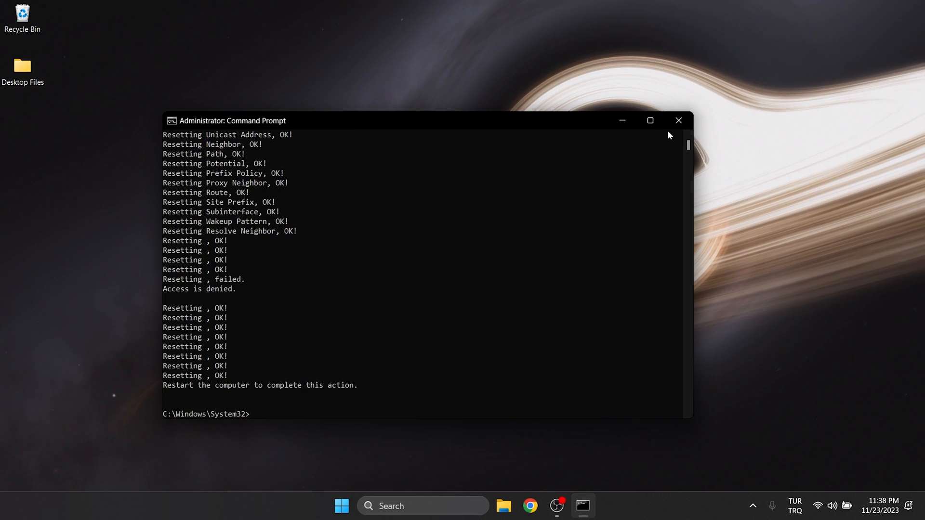
left_click(678, 120)
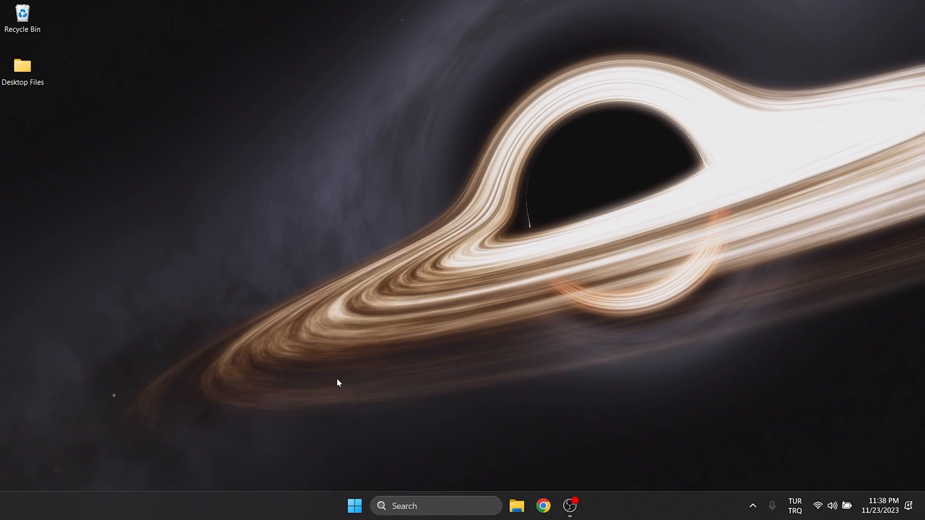
- In Windows Settings, reach Network reset under Advanced network settings and start Reset now
left_click(583, 506)
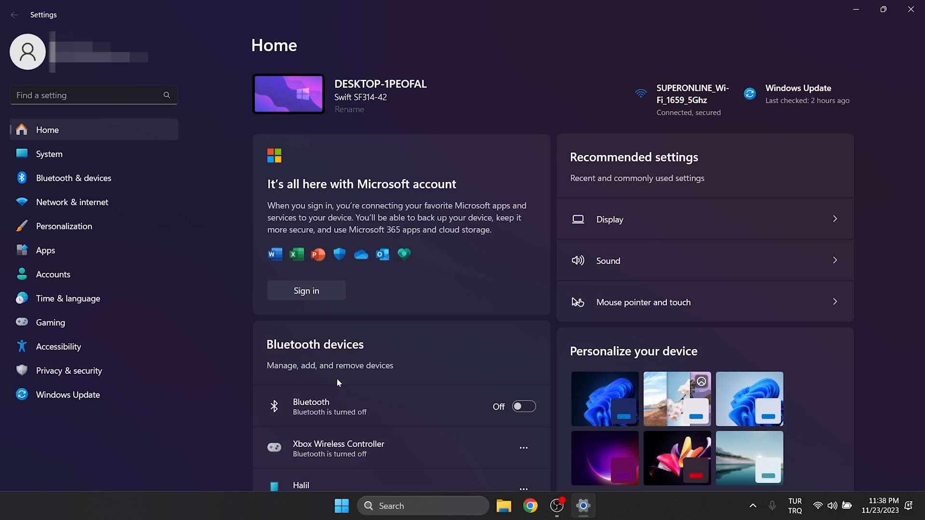
left_click(73, 201)
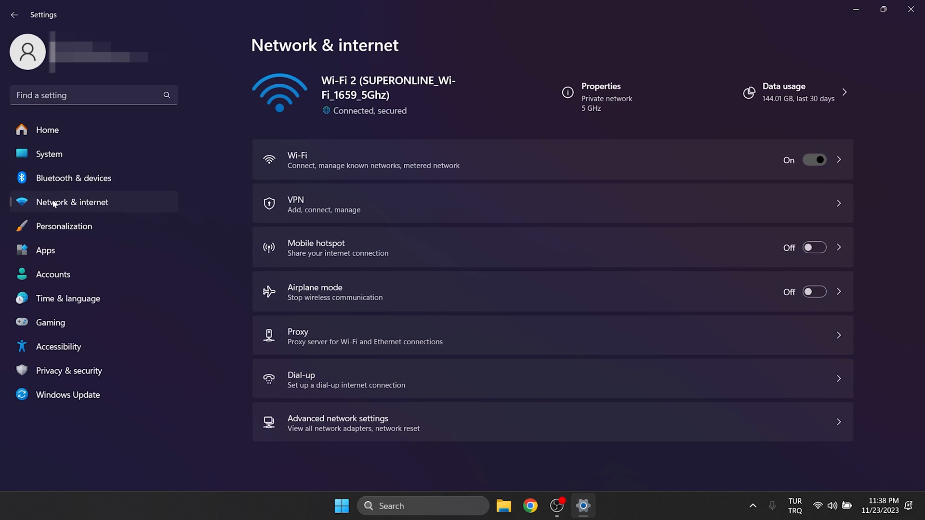
left_click(339, 422)
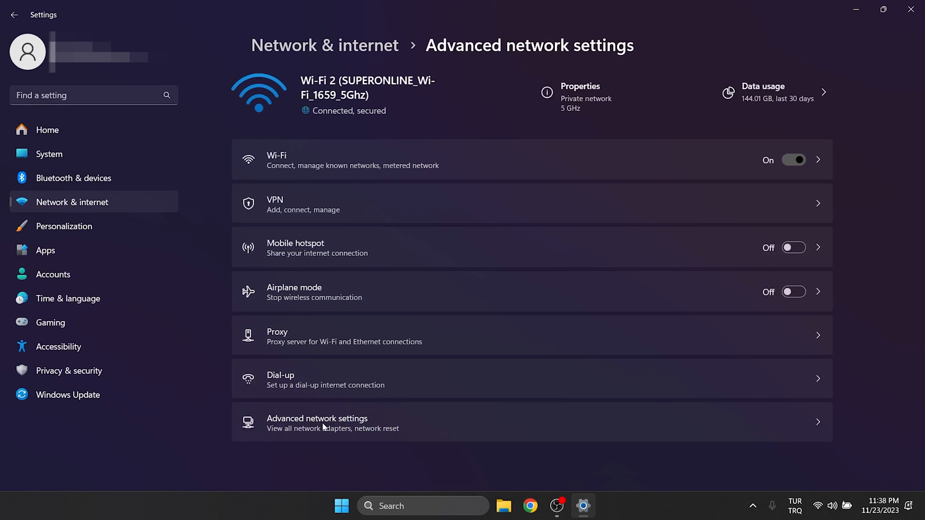
left_click(317, 423)
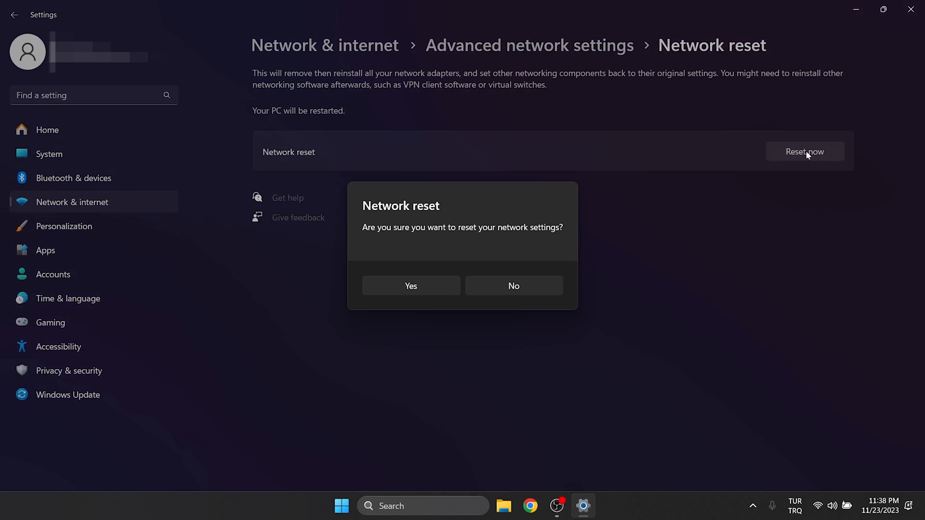
mouse_move(425, 284)
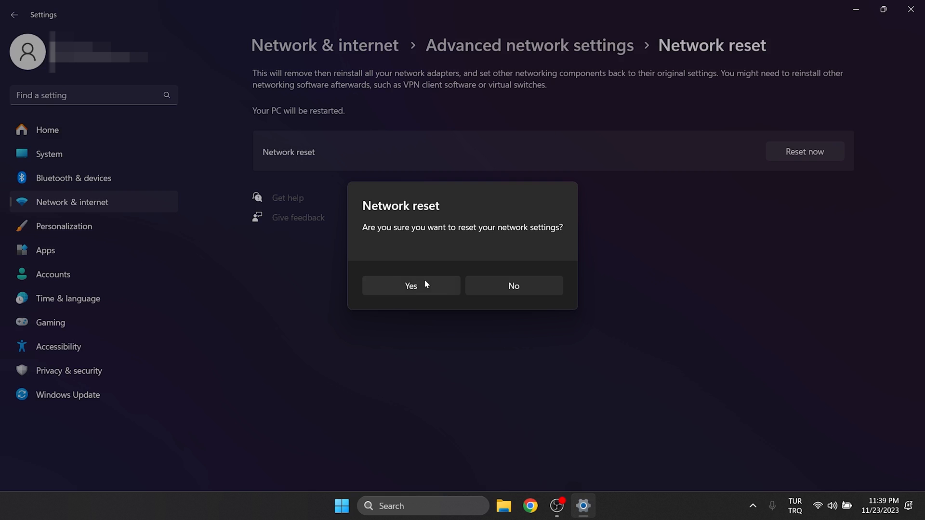
- Confirm the network reset with Yes and dismiss the sign-out warning
left_click(411, 285)
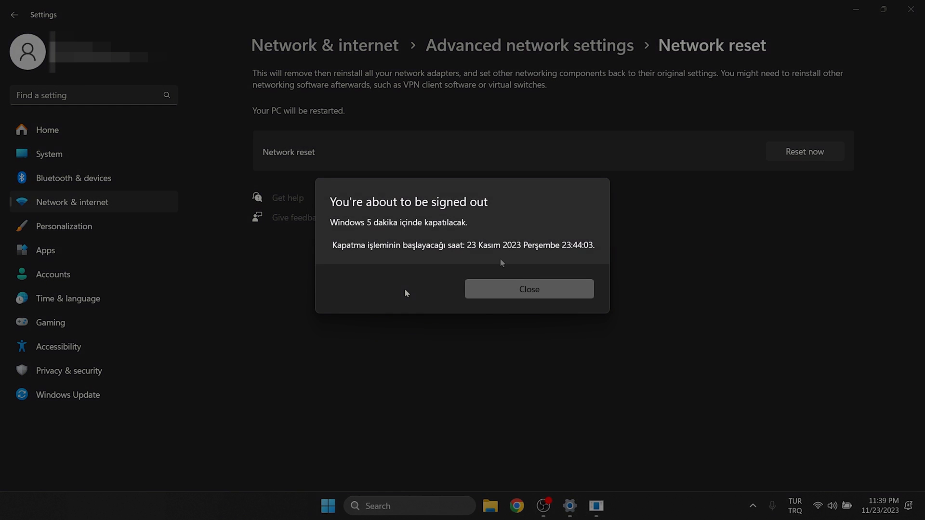
left_click(529, 289)
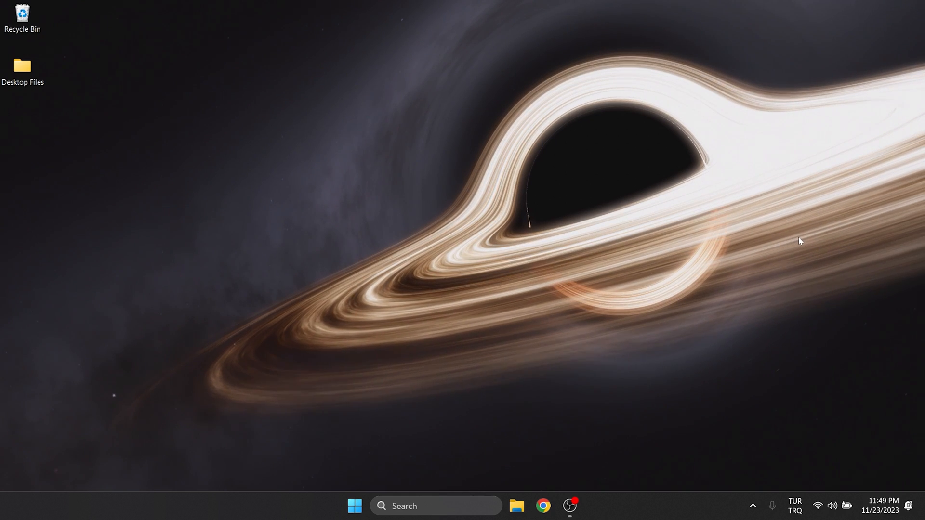
- Launch Control Panel, go to Network and Sharing Center and show the Wi-Fi 2 connection status
left_click(436, 506)
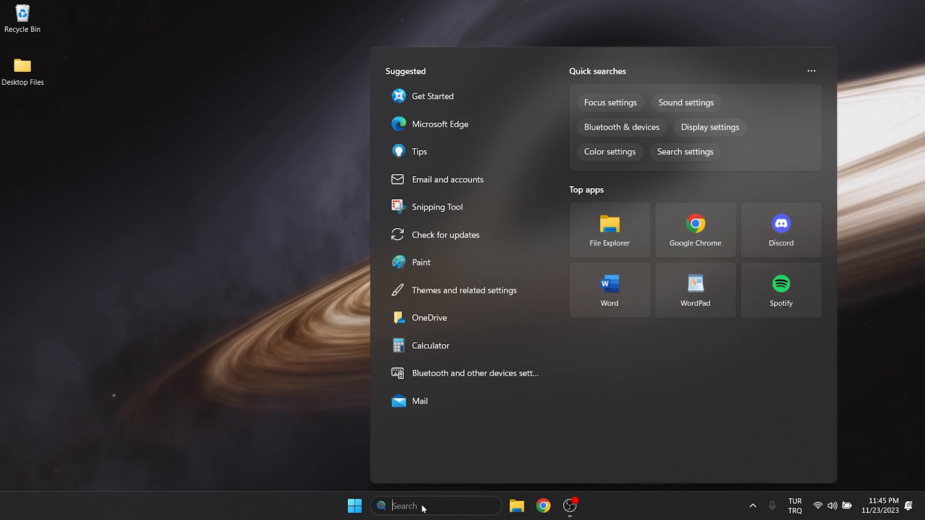
type("control panel")
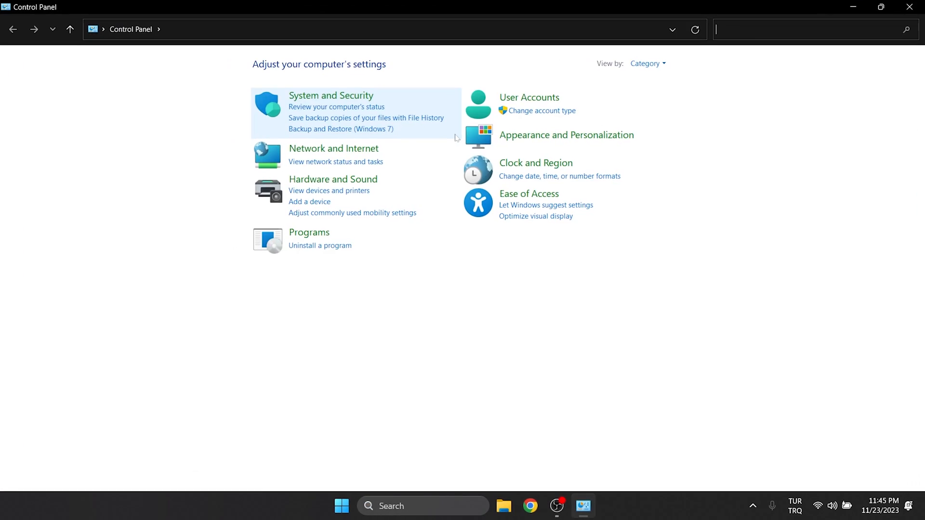
left_click(333, 148)
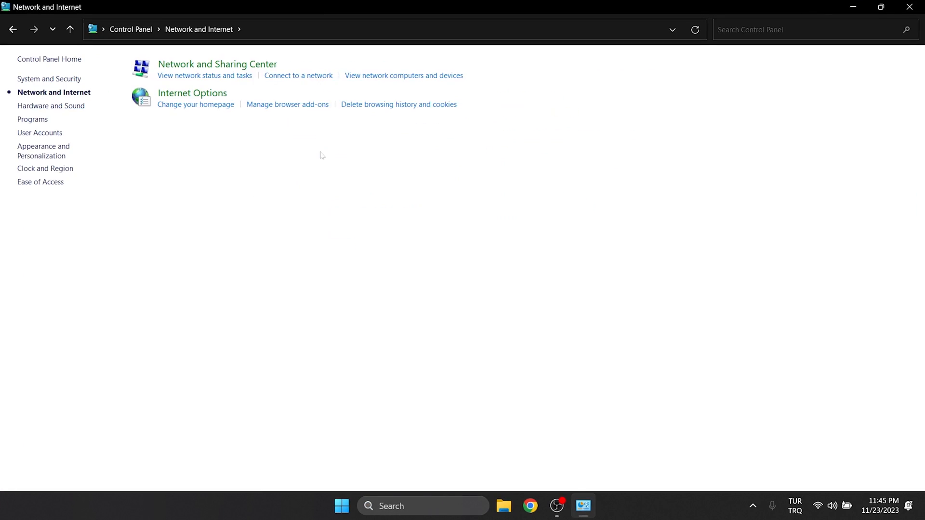
mouse_move(217, 63)
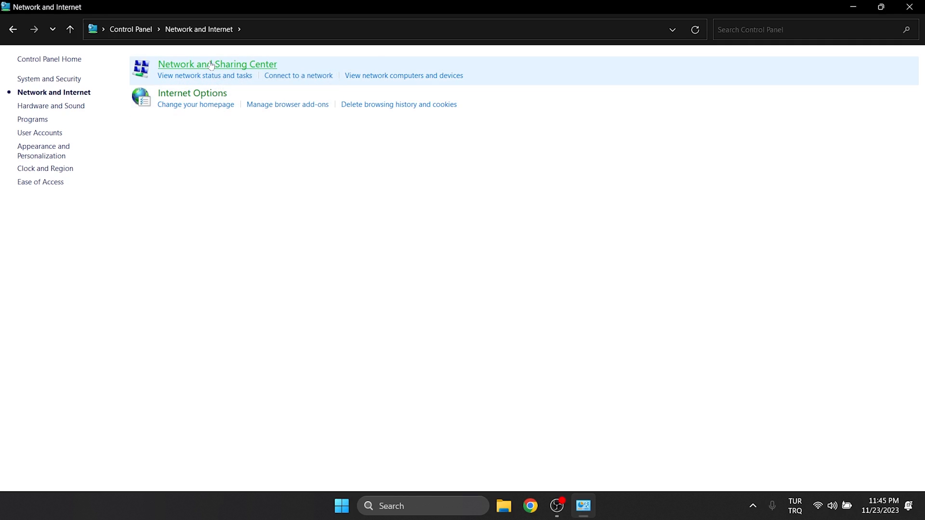
left_click(217, 64)
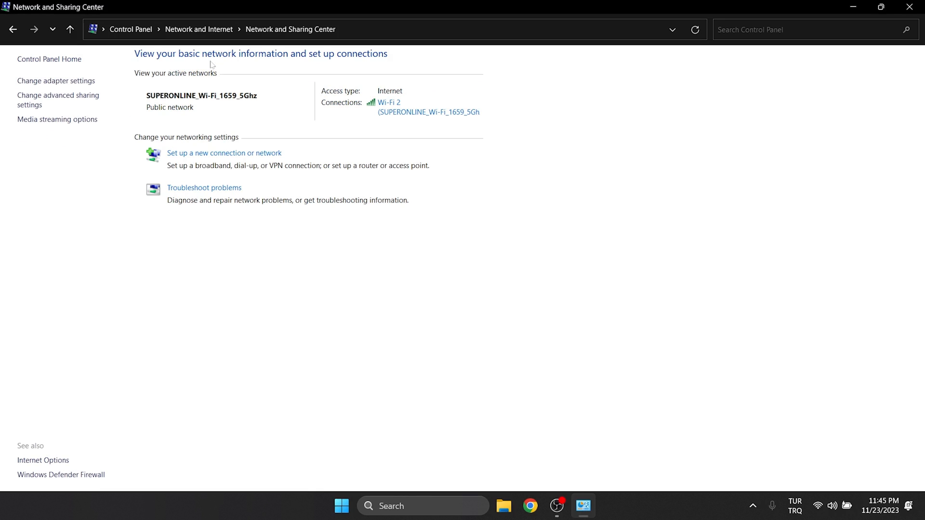
left_click(389, 102)
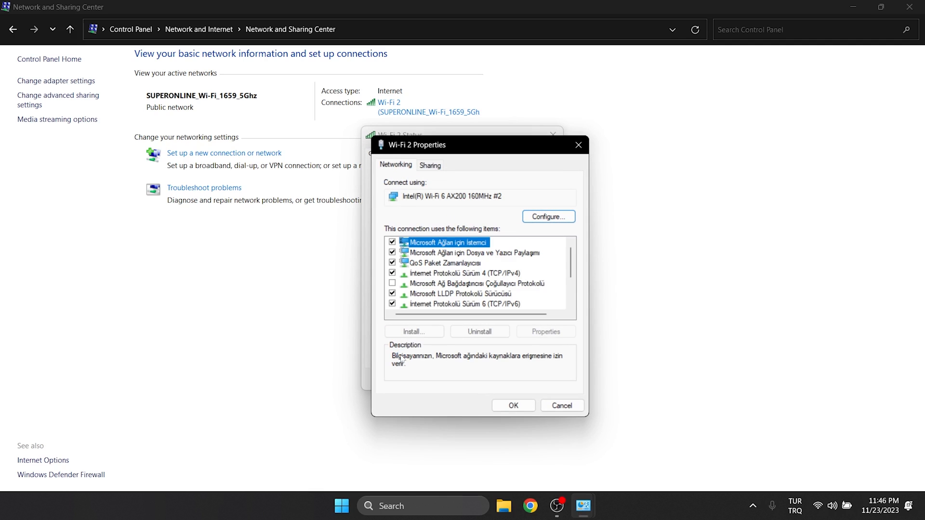
- Set the Wi-Fi 2 IPv4 DNS servers to 1.1.1.1 and 1.0.0.1 and close the dialogs
left_click(456, 273)
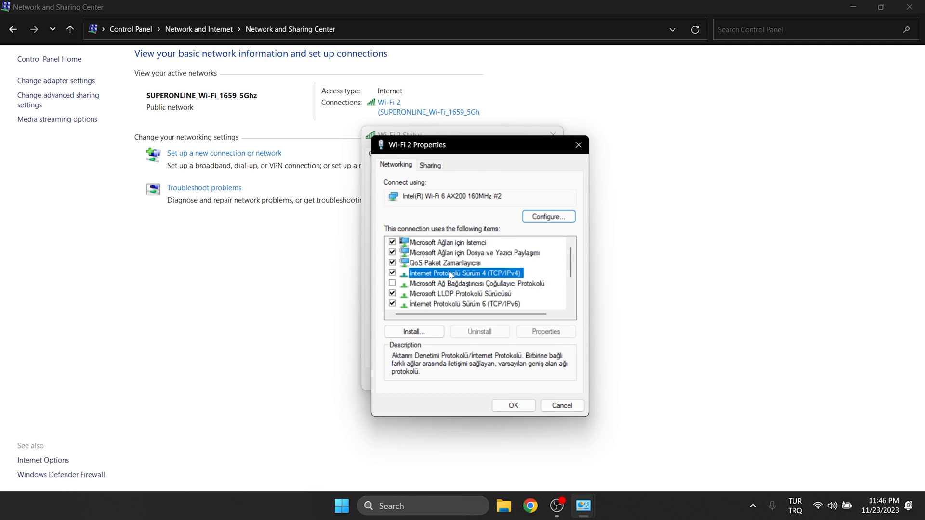
left_click(545, 330)
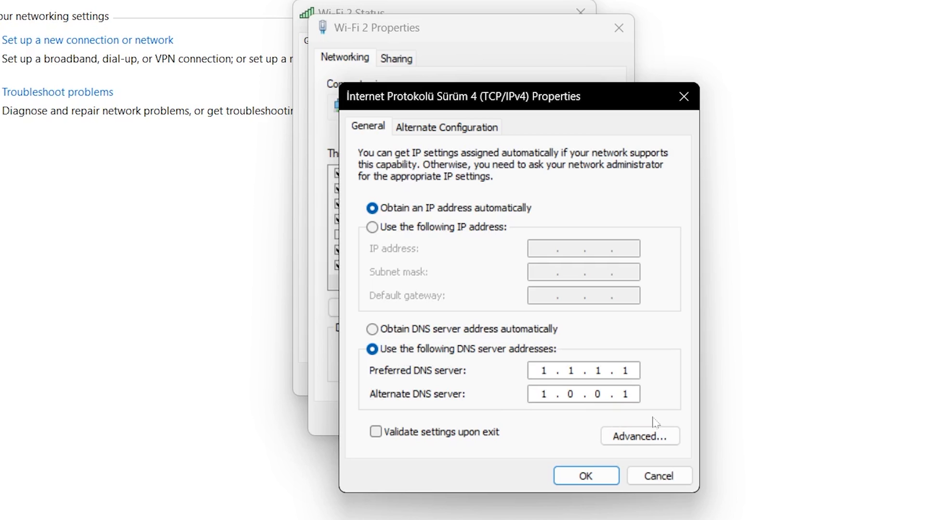
mouse_move(683, 421)
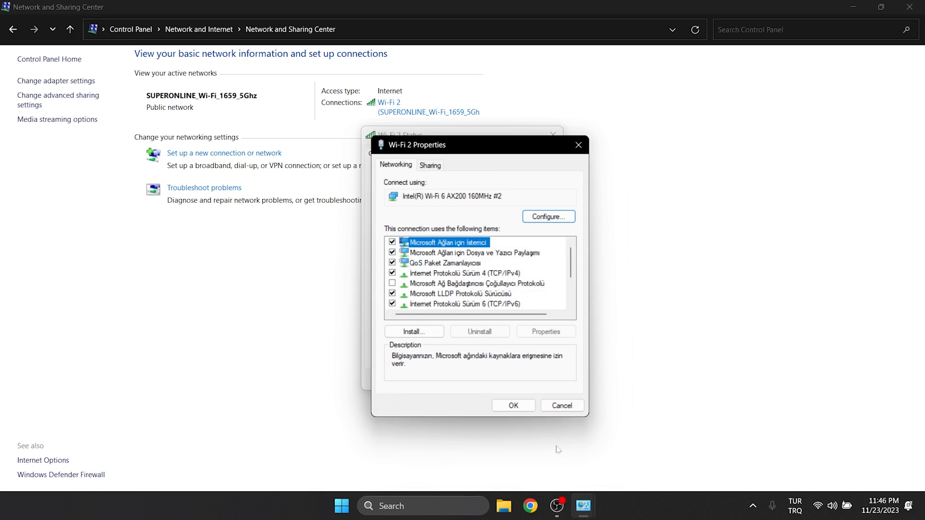
left_click(561, 405)
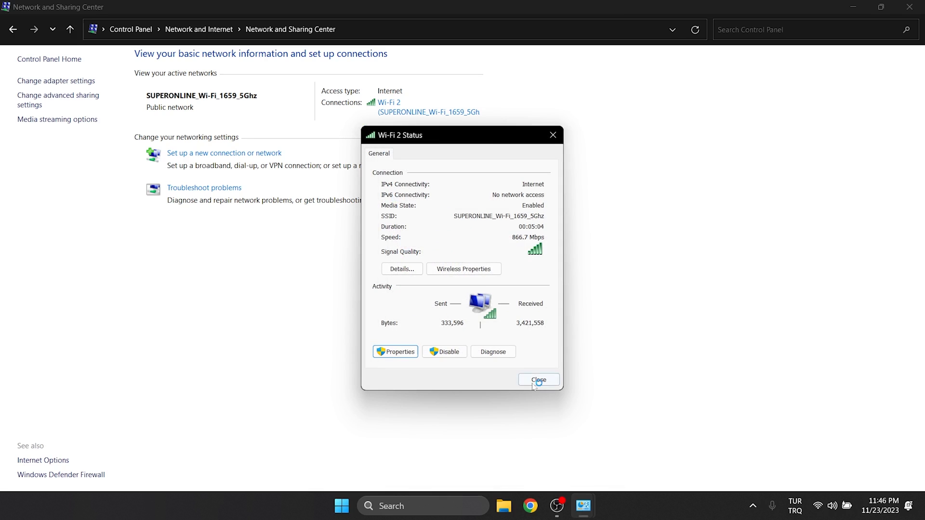
left_click(538, 380)
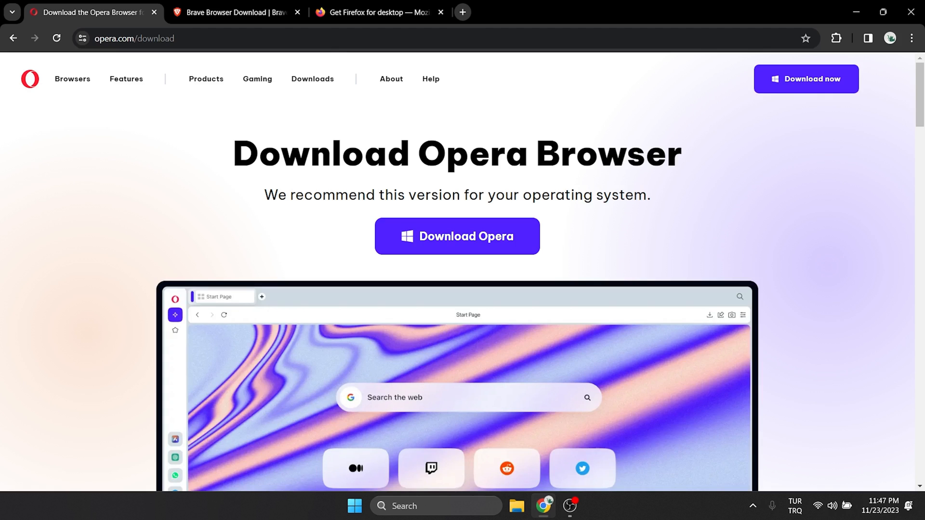
- Look over the Brave and Firefox download pages as alternative browsers
left_click(235, 12)
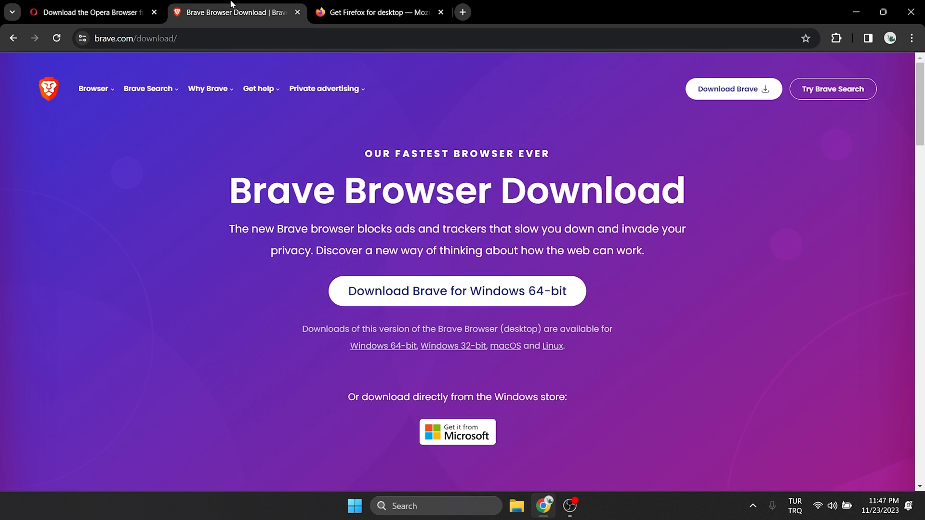
left_click(378, 12)
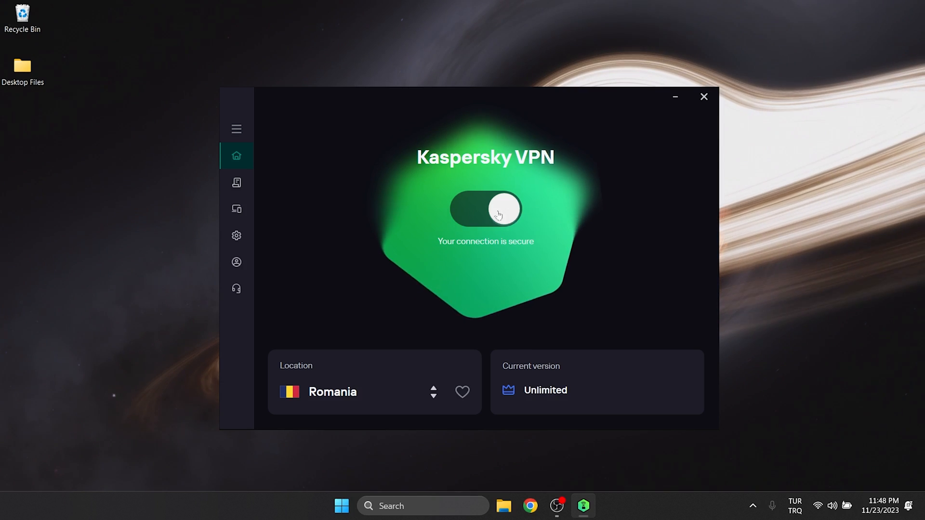
- Switch the Kaspersky VPN connection off and close its window
left_click(486, 209)
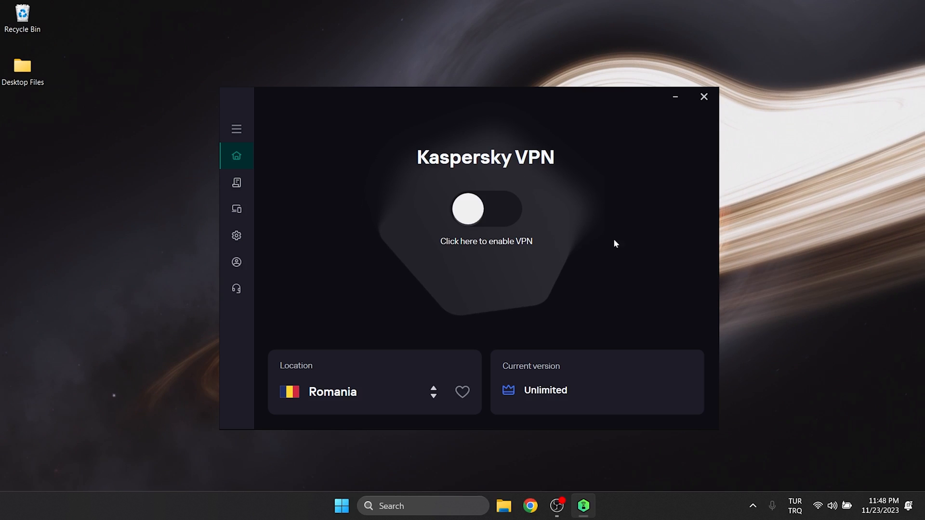
mouse_move(627, 245)
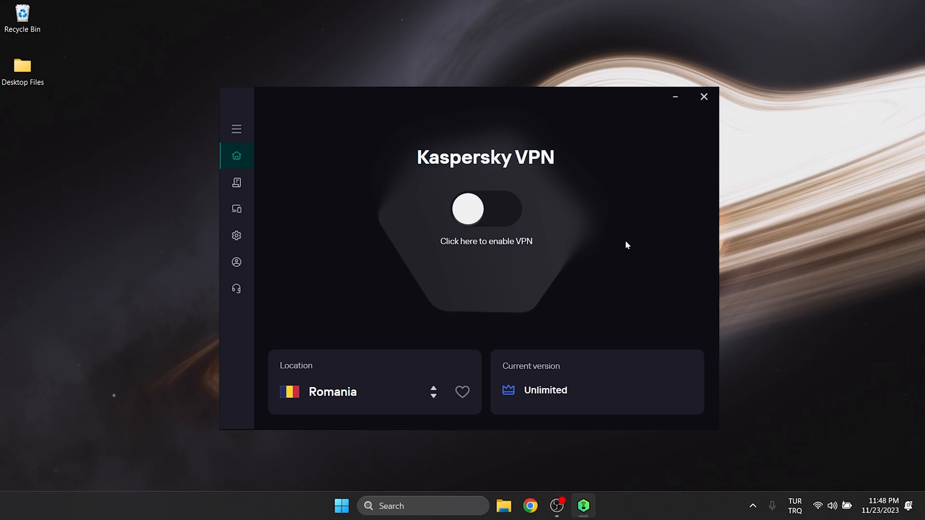
left_click(703, 96)
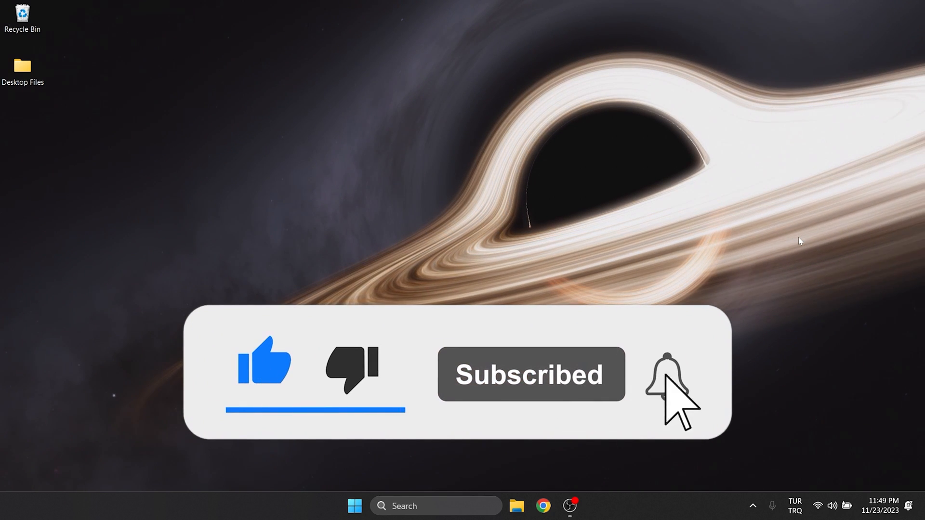
left_click(664, 378)
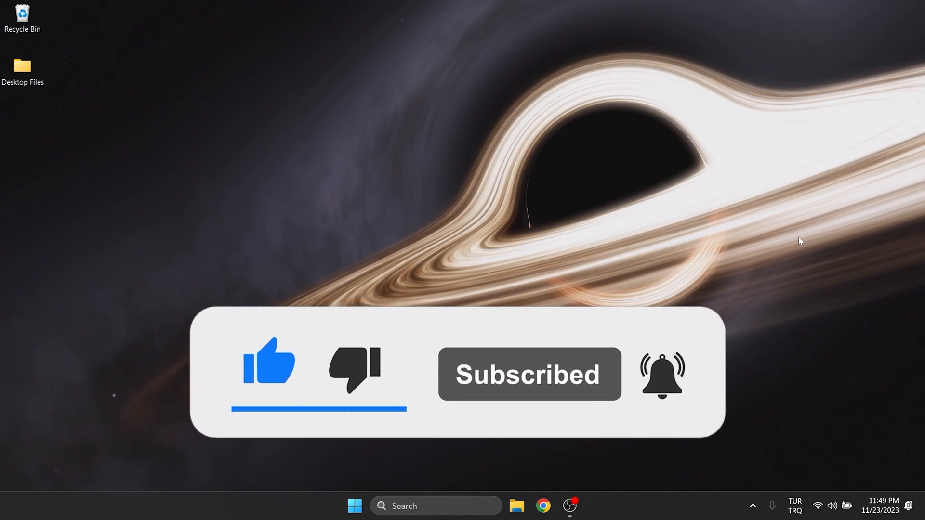